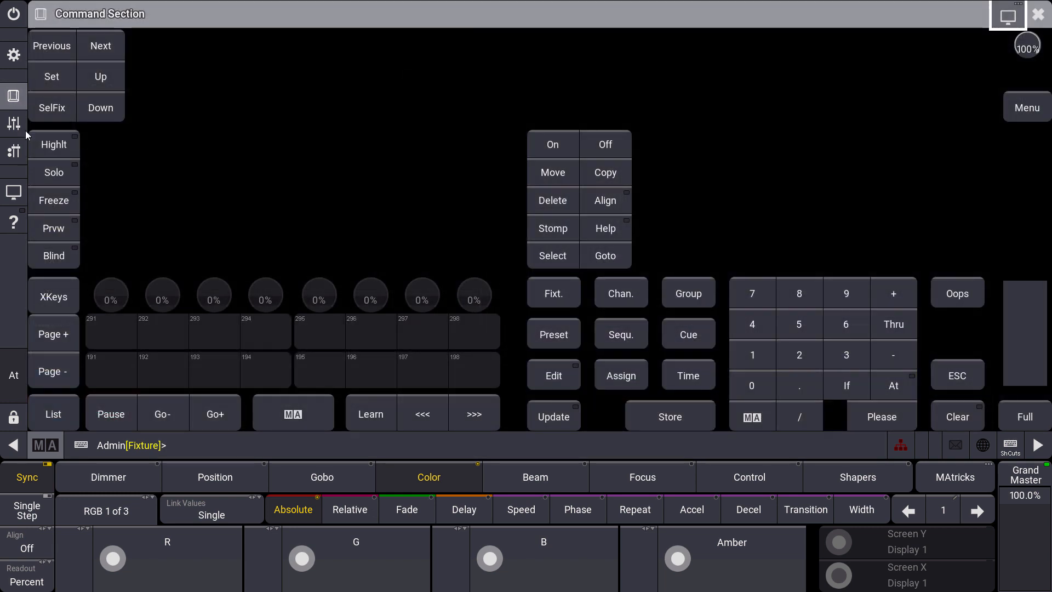
Step: Enter Park via MA+Pause, then switch the command line to Unpark with MA+Go+
click(111, 413)
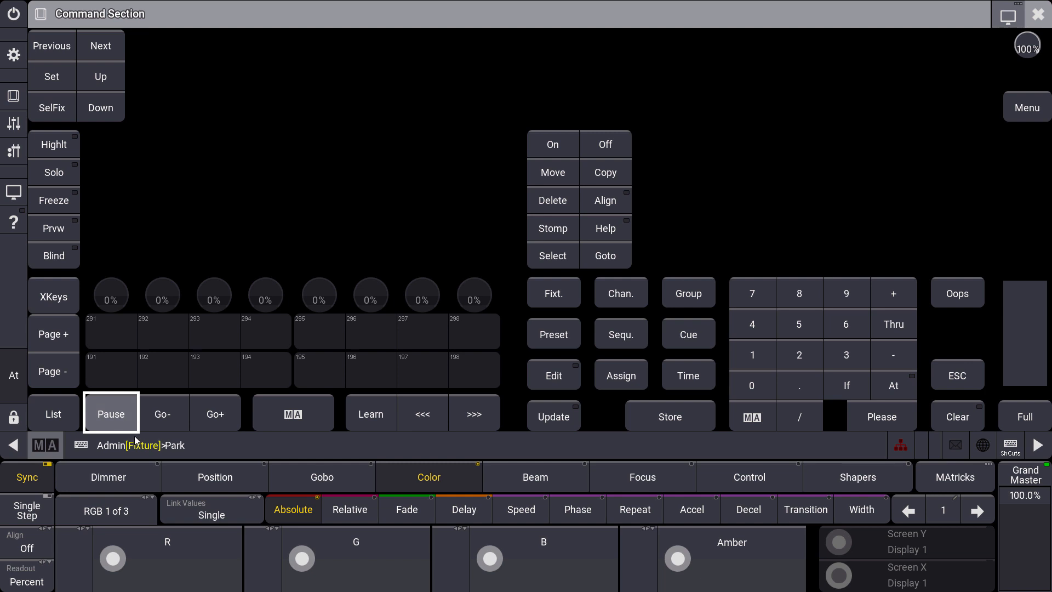
mouse_move(202, 438)
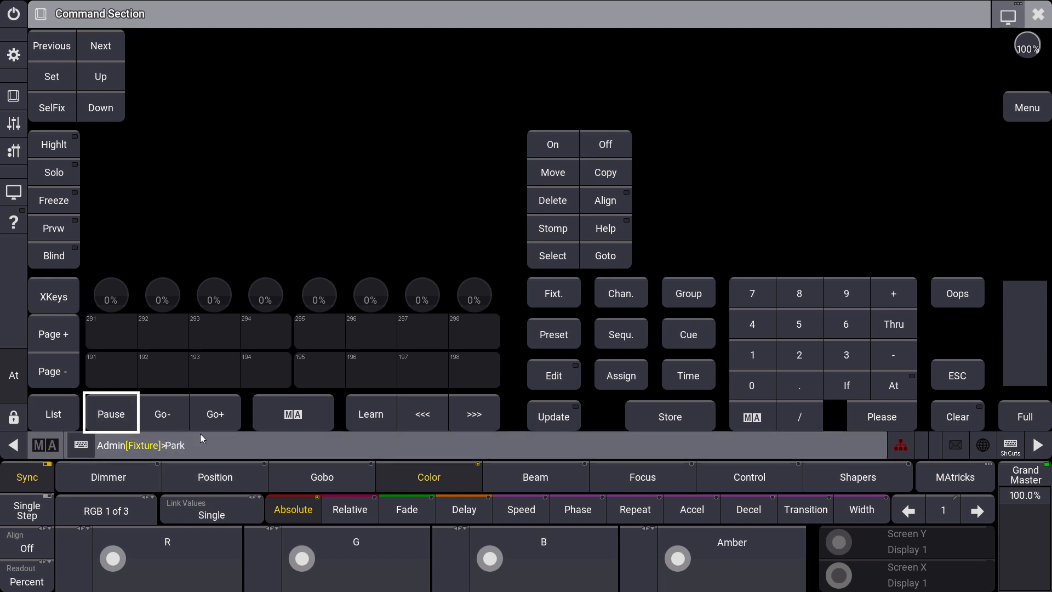
click(214, 414)
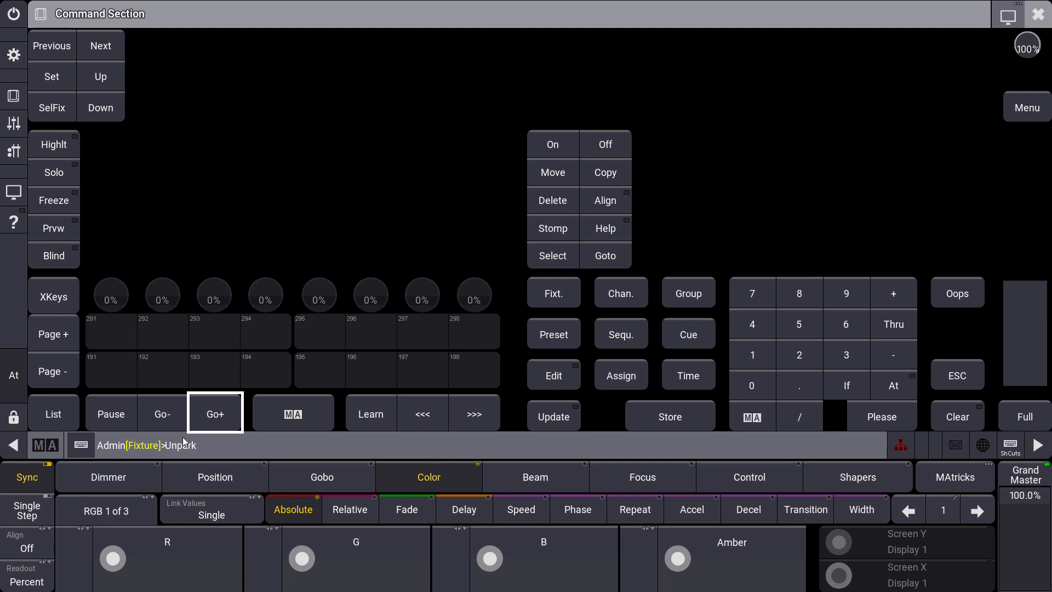
mouse_move(153, 435)
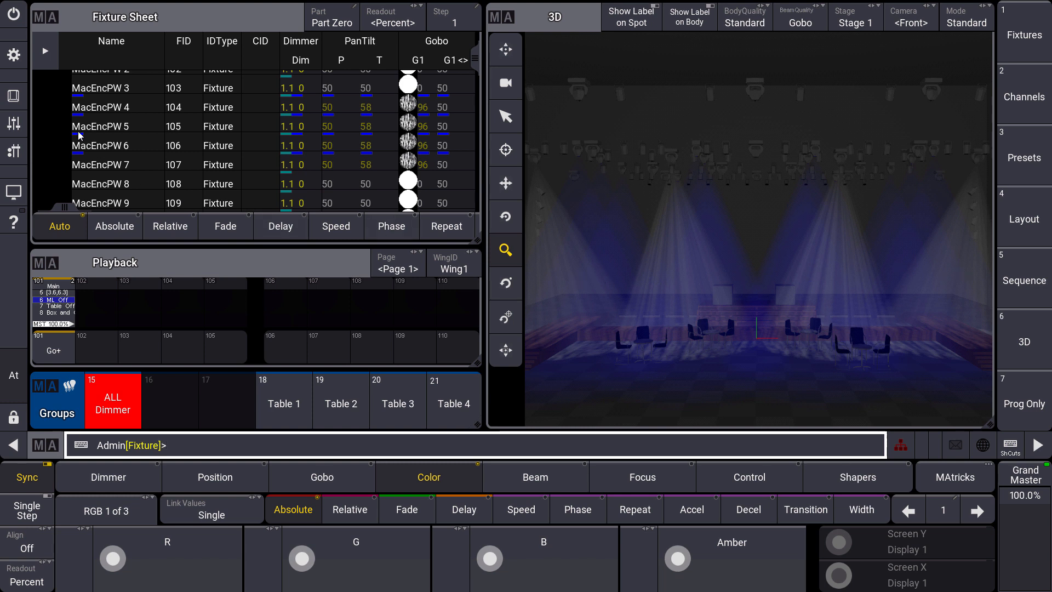
mouse_move(111, 171)
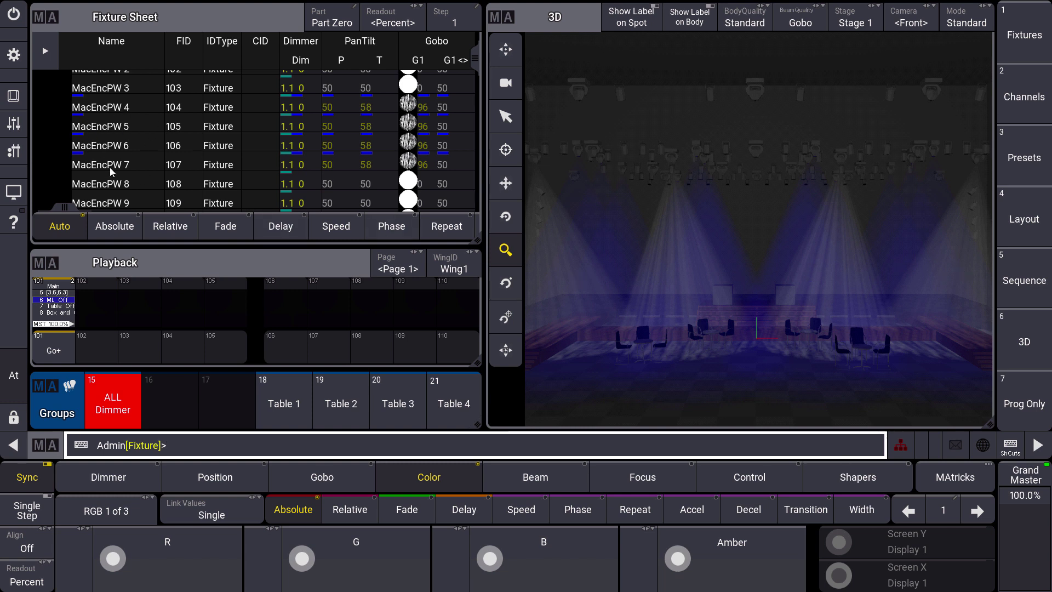
mouse_move(295, 153)
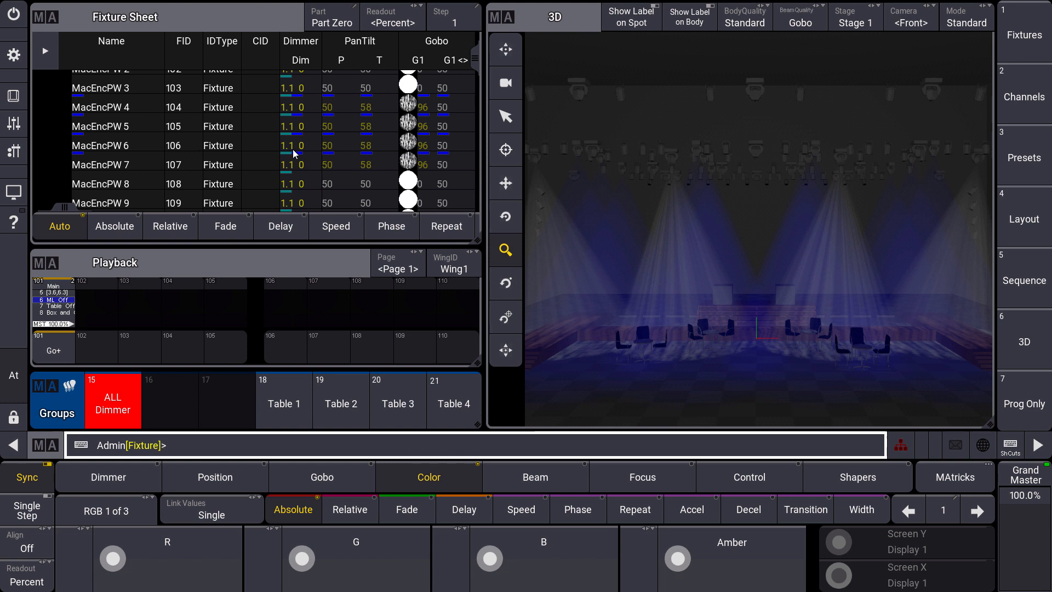
mouse_move(447, 370)
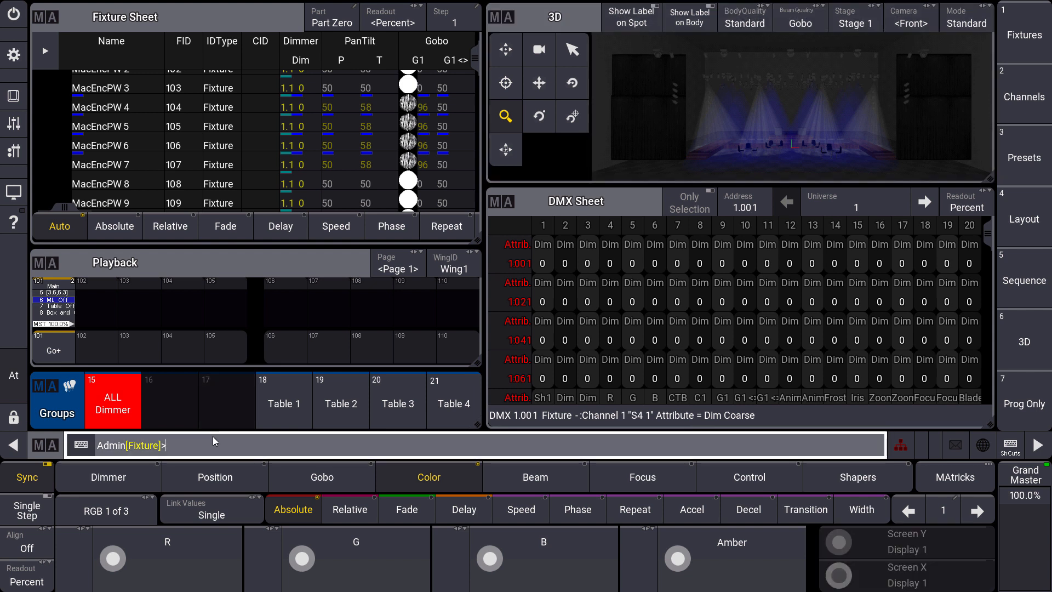
Step: Park DMX channels 1.023 thru 1.029 so their values are held
text(park)
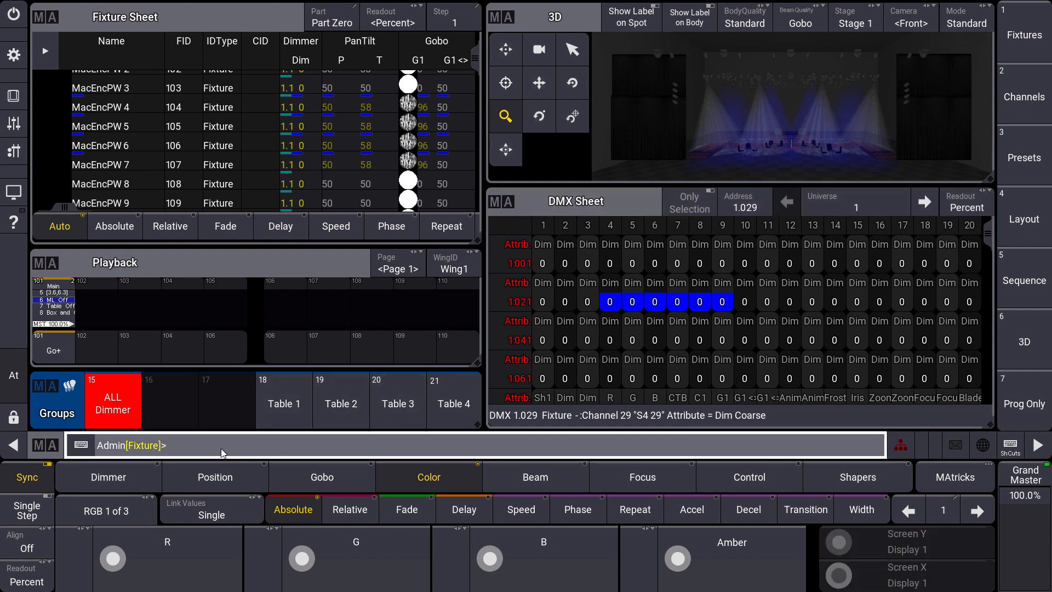
Step: Unpark DMX channels 1.023 Thru 1.029 so the range is no longer held
text(unpark thr)
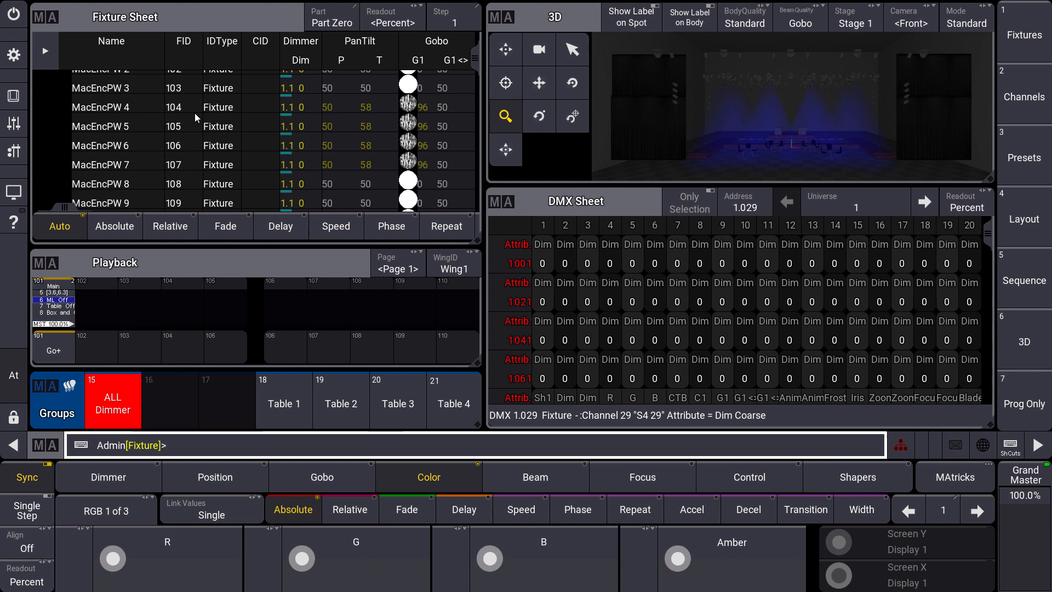
click(564, 302)
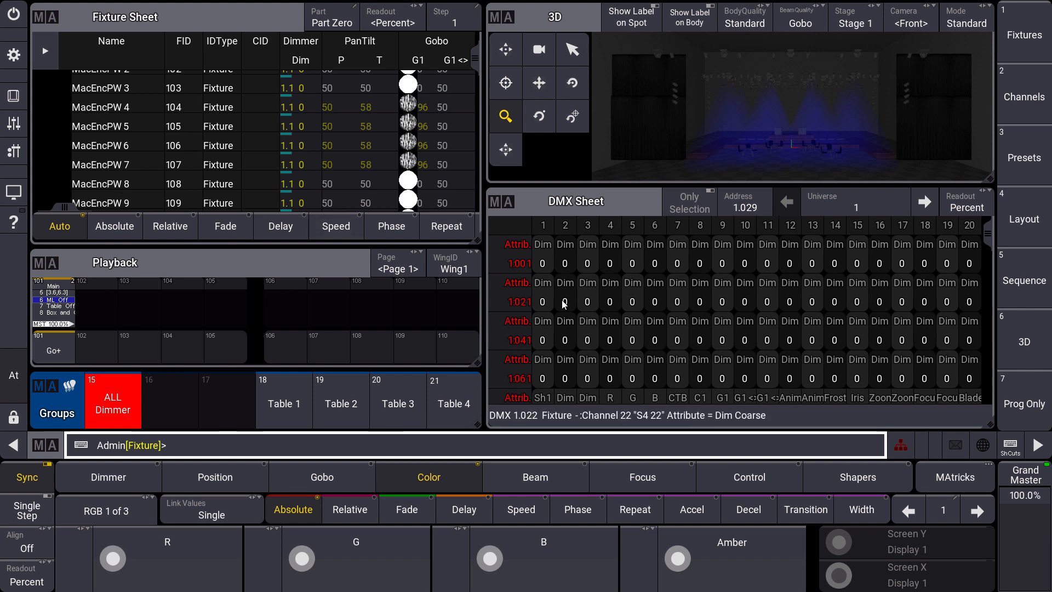